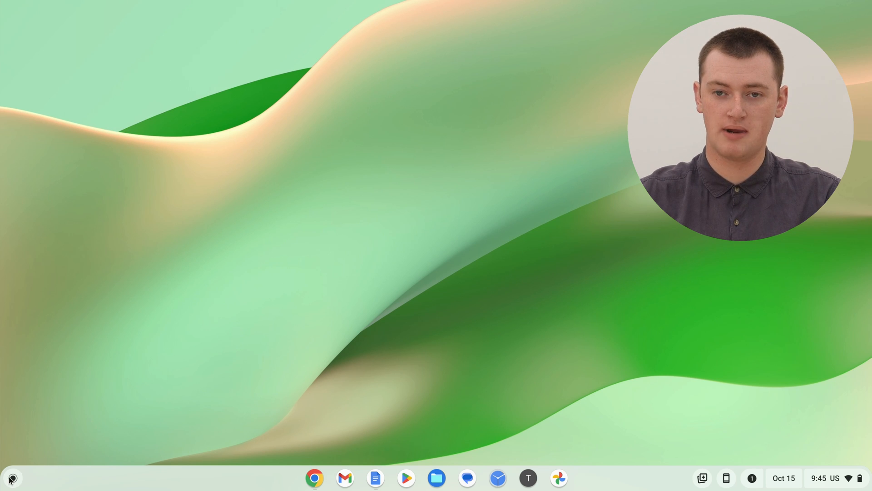
# Open the launcher and scroll the app grid down to reveal the Print jobs icon.
pyautogui.click(12, 474)
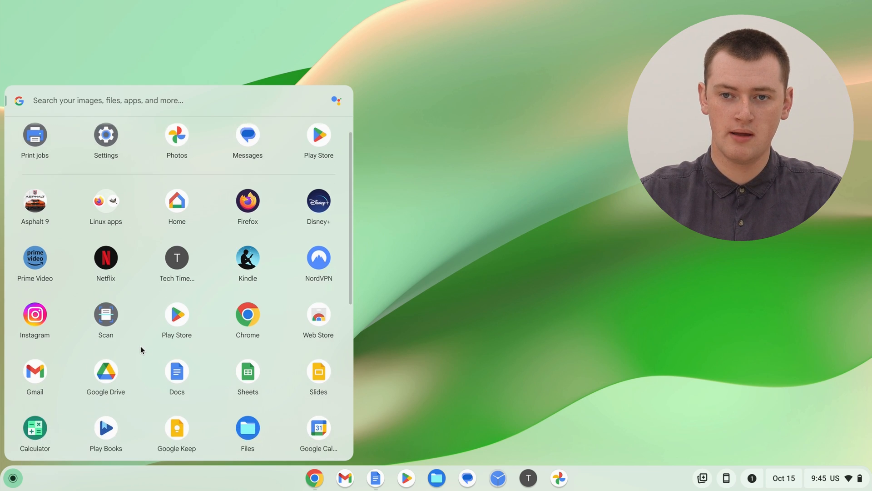
pyautogui.scroll(-3)
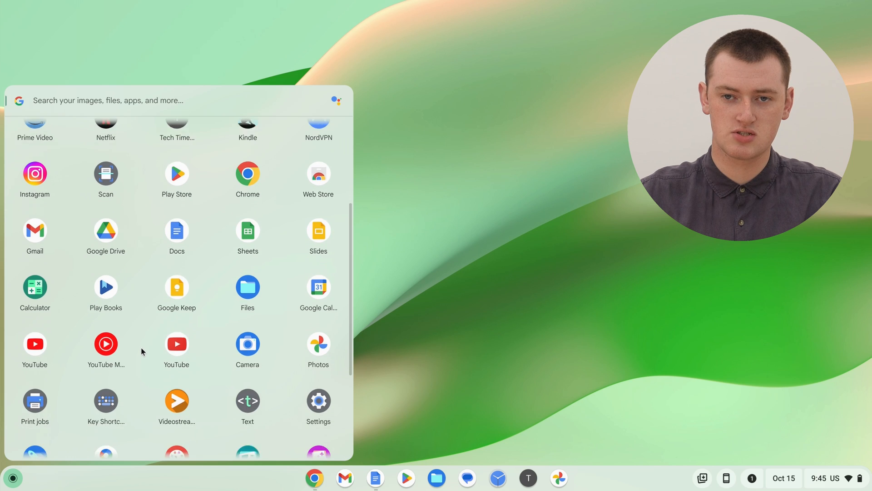
pyautogui.scroll(-3)
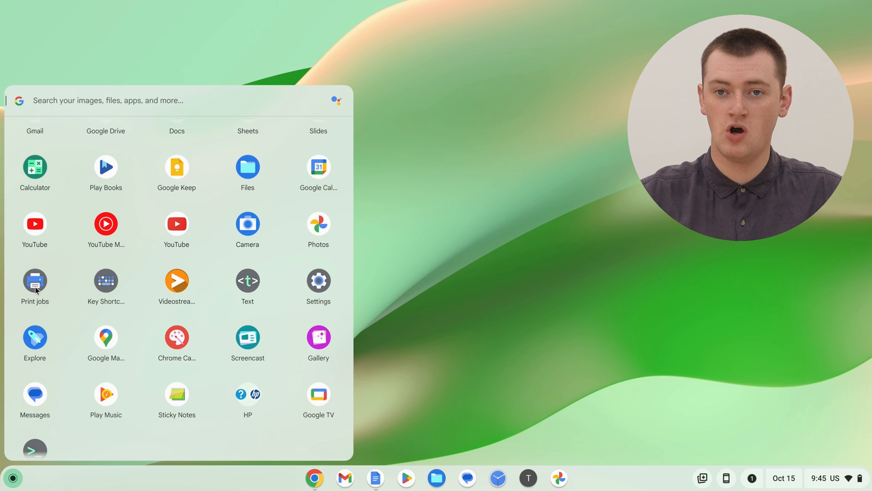
# Launch Print jobs and print 'Example Google Doc To Transfer' to the Photosmart printer.
pyautogui.click(35, 282)
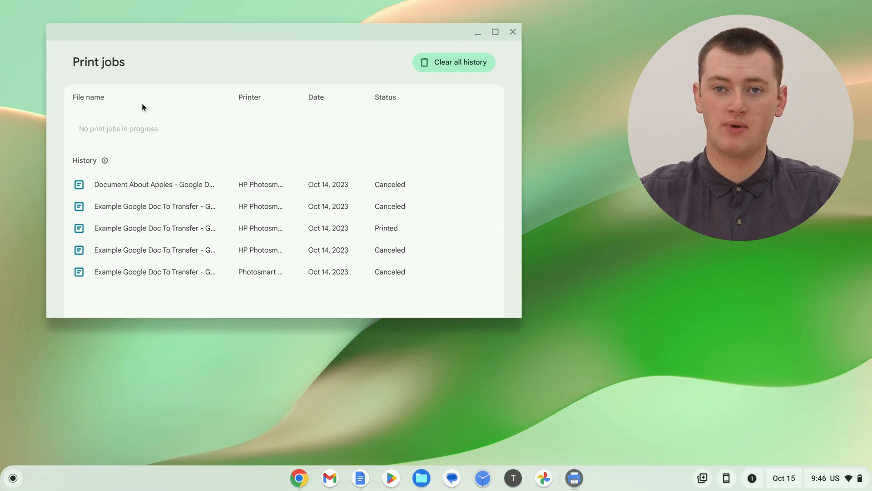
pyautogui.moveTo(152, 201)
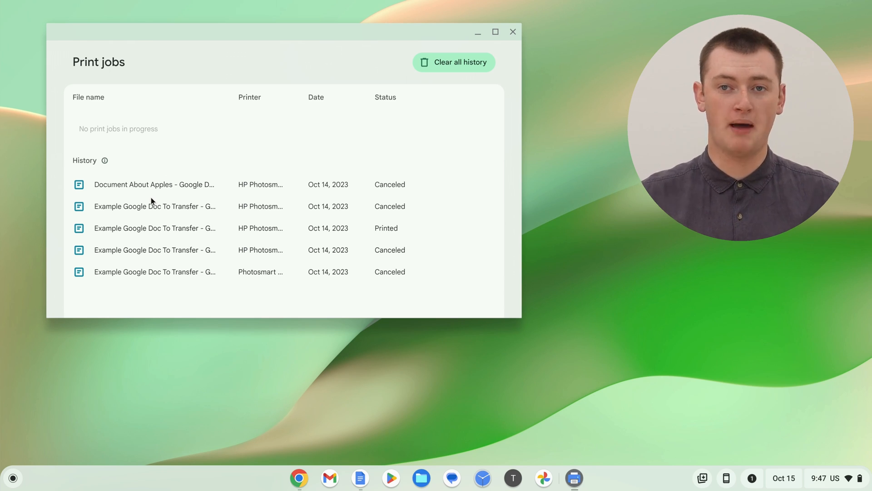
pyautogui.moveTo(140, 166)
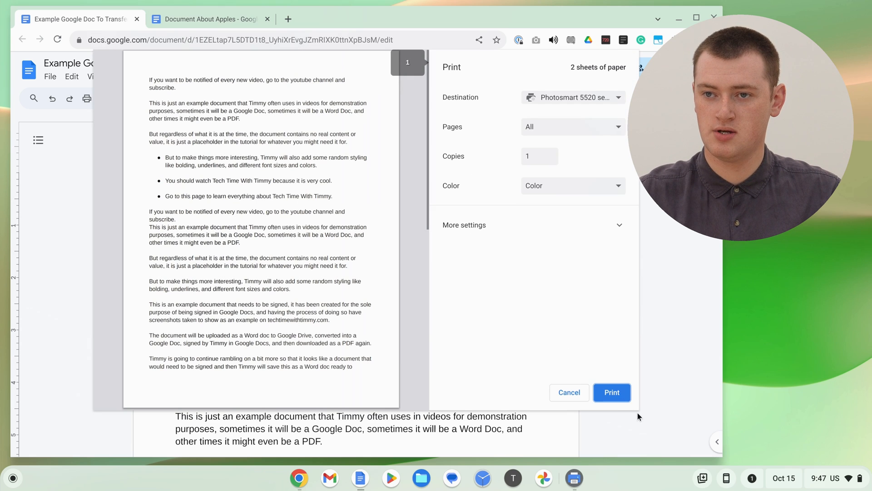
pyautogui.click(612, 392)
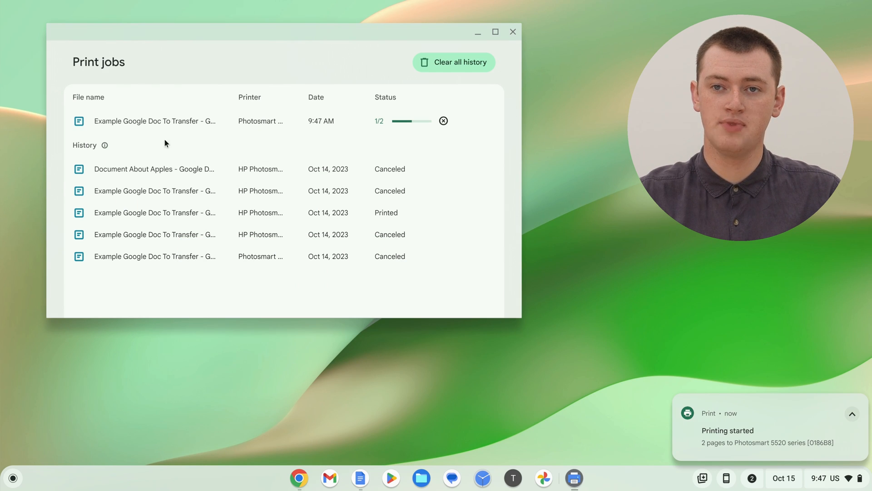
pyautogui.moveTo(173, 121)
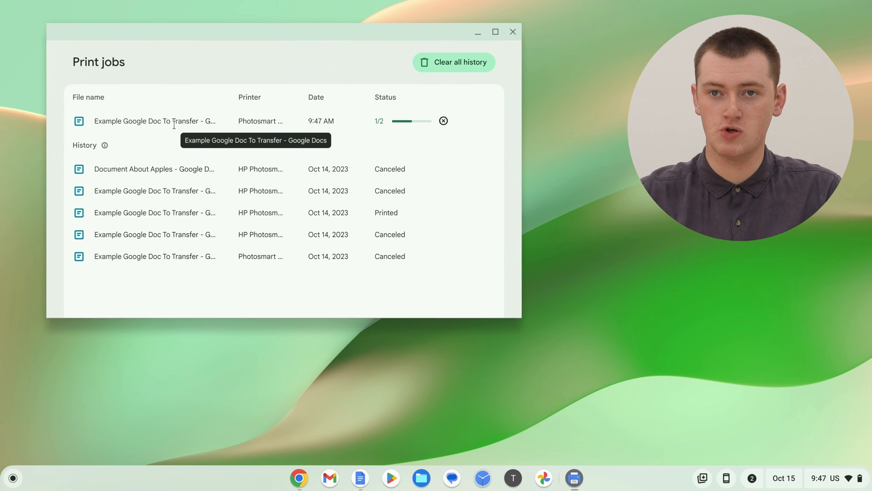
pyautogui.moveTo(108, 131)
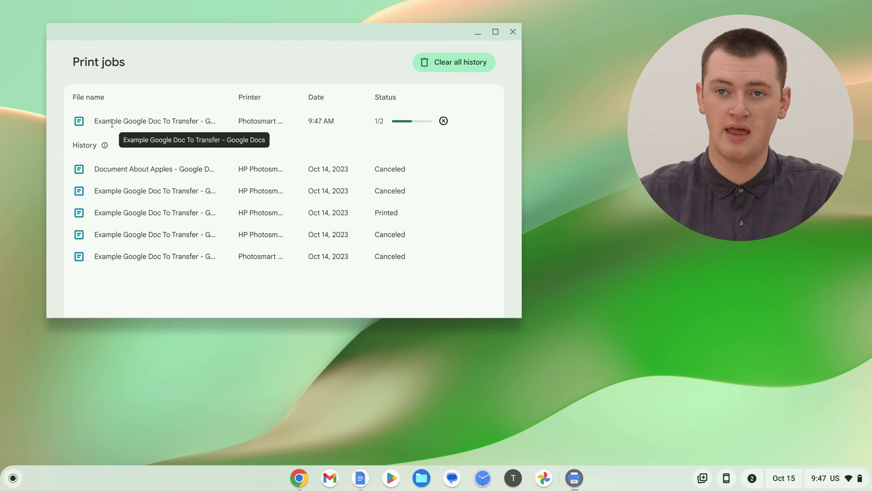
pyautogui.moveTo(248, 114)
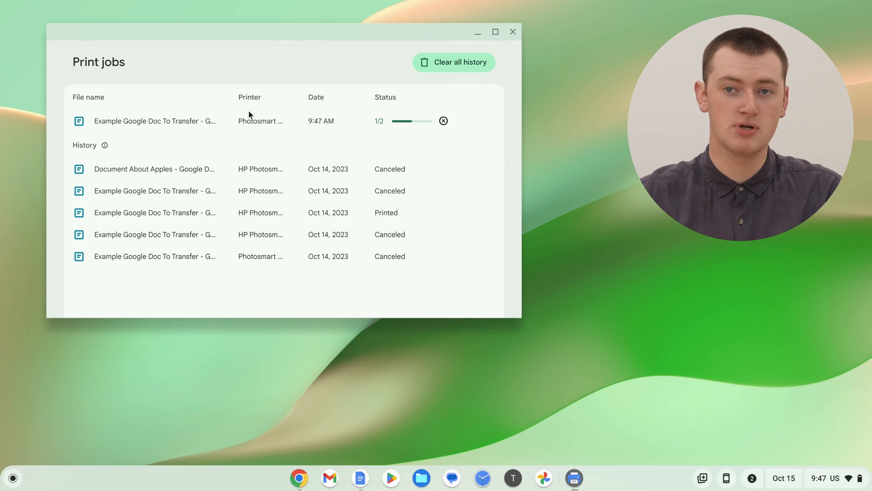
pyautogui.moveTo(527, 187)
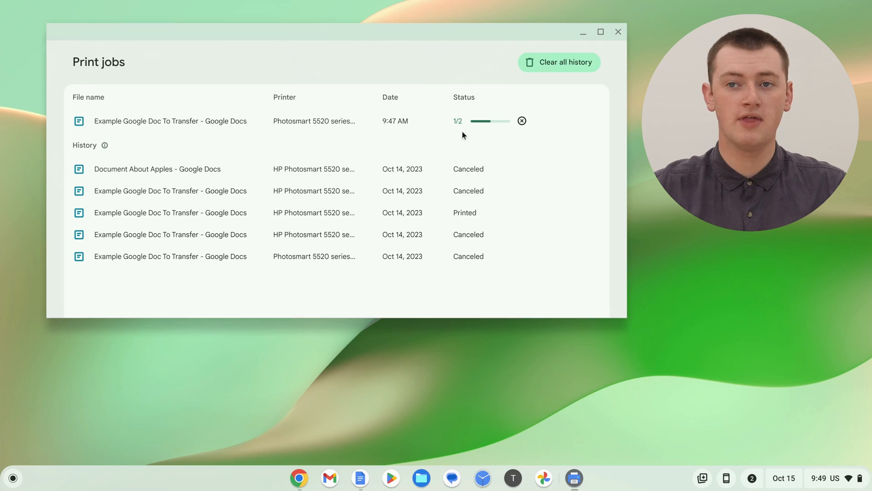
pyautogui.moveTo(376, 138)
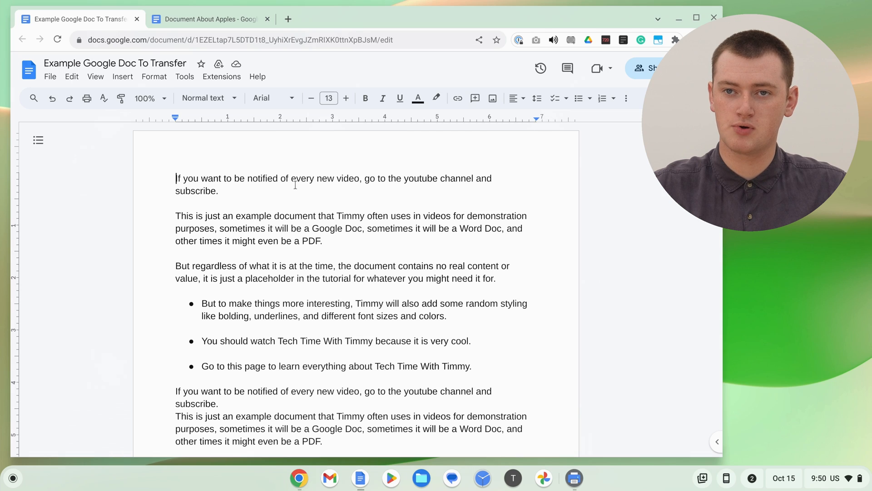
# Print 'Document About Apples' from its Google Docs tab as a second job.
pyautogui.click(208, 19)
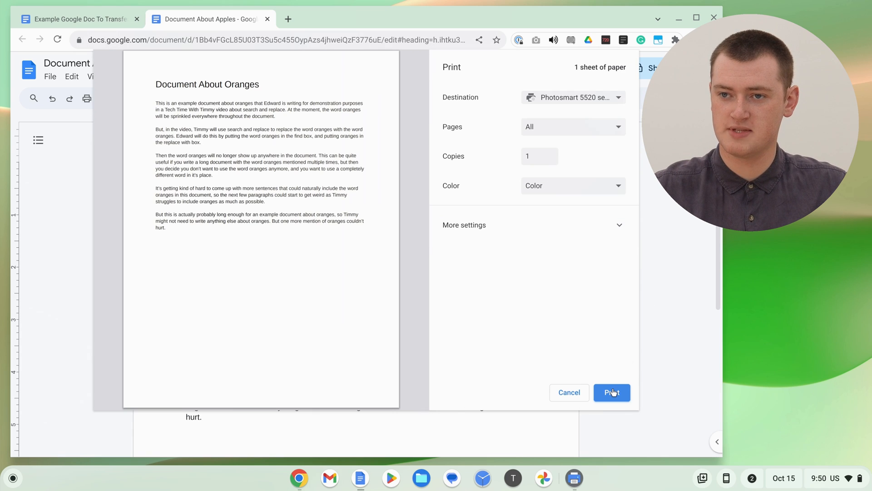
pyautogui.click(612, 393)
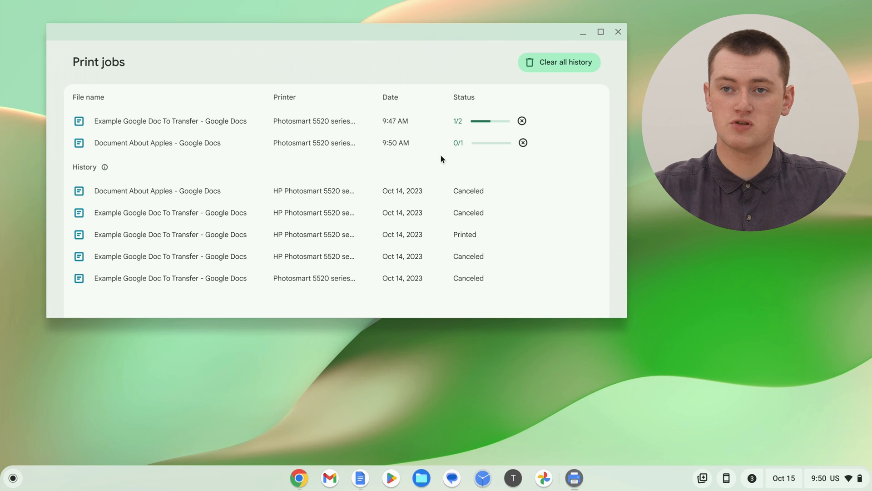
pyautogui.moveTo(456, 130)
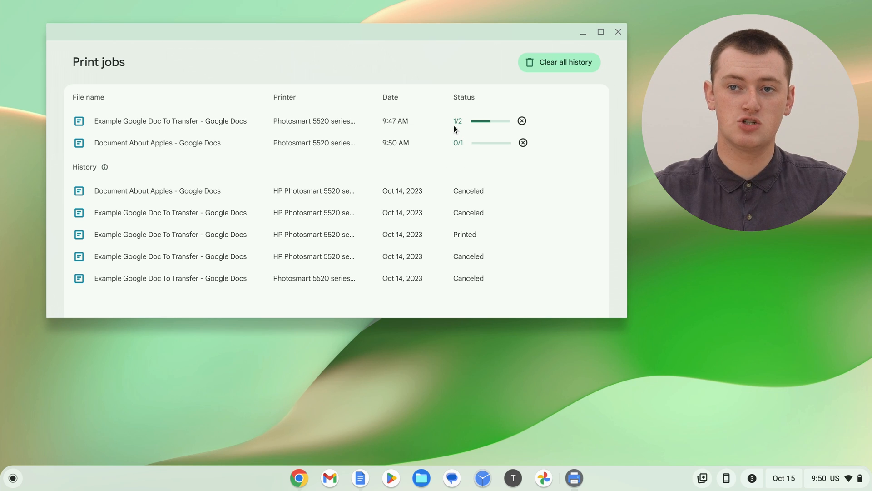
pyautogui.moveTo(456, 131)
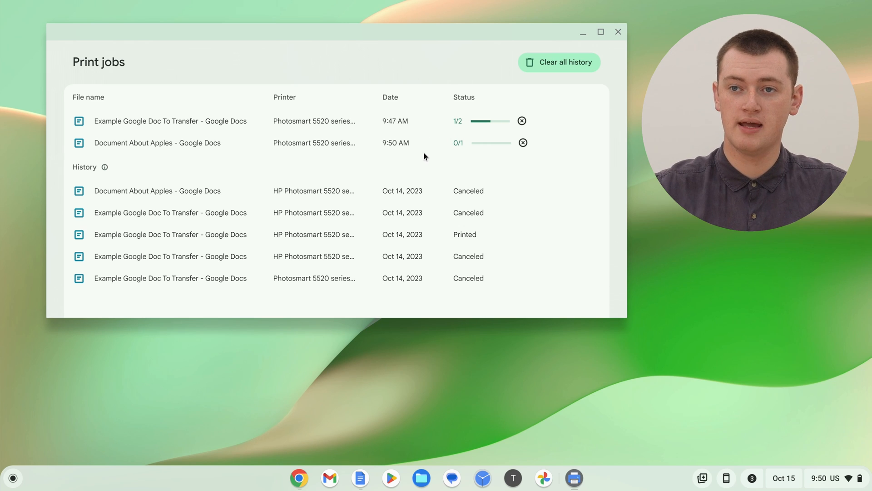
pyautogui.moveTo(474, 162)
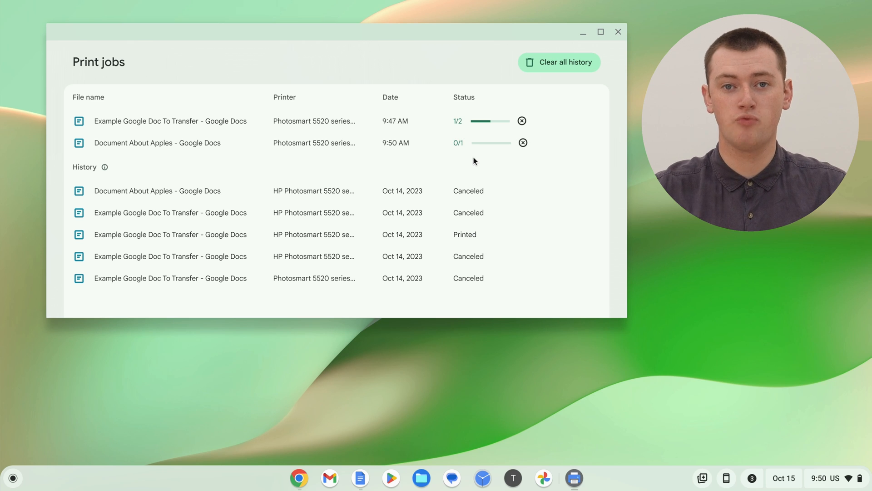
pyautogui.moveTo(435, 153)
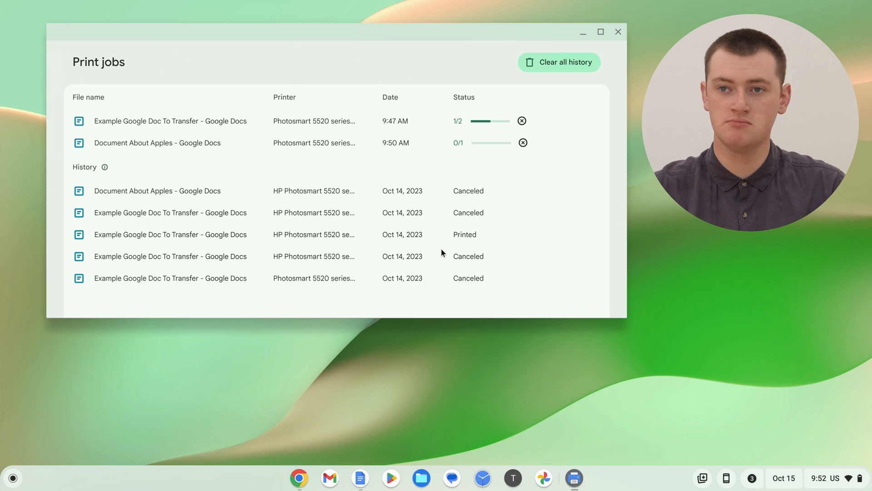
pyautogui.moveTo(552, 151)
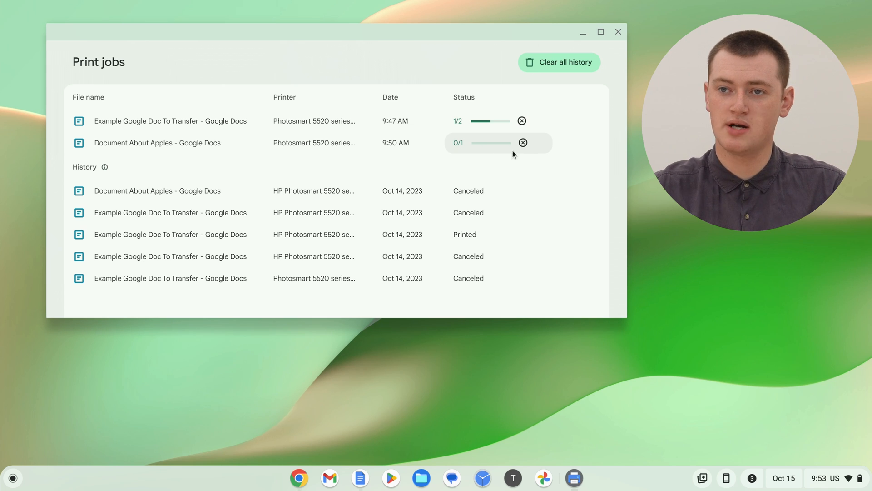
# Cancel the 'Document About Apples' and 'Example Google Doc To Transfer' jobs, then close Print jobs.
pyautogui.click(523, 143)
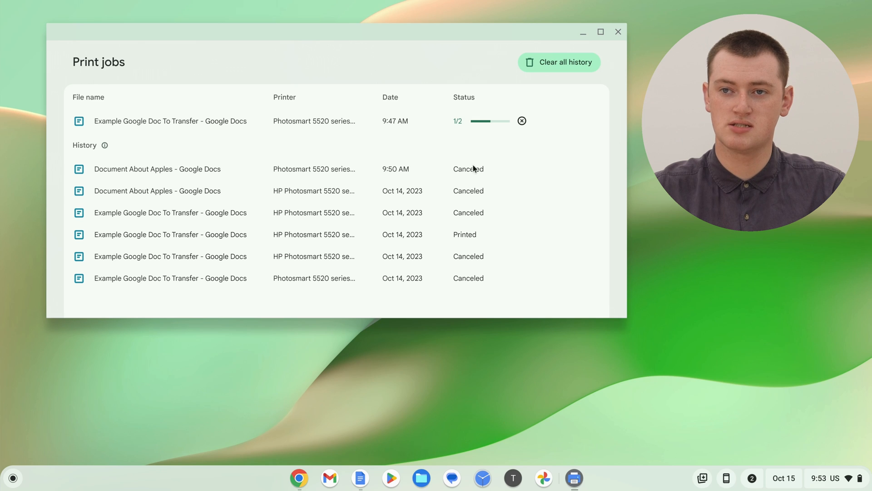
pyautogui.moveTo(477, 181)
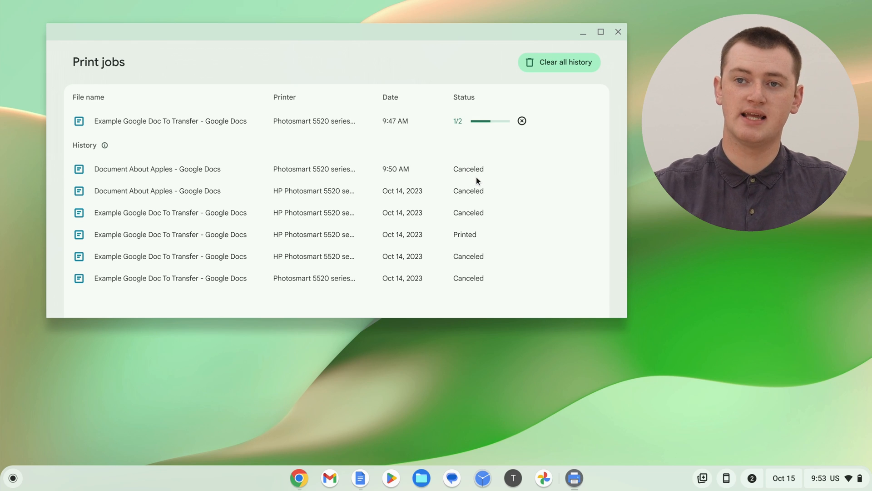
pyautogui.moveTo(504, 142)
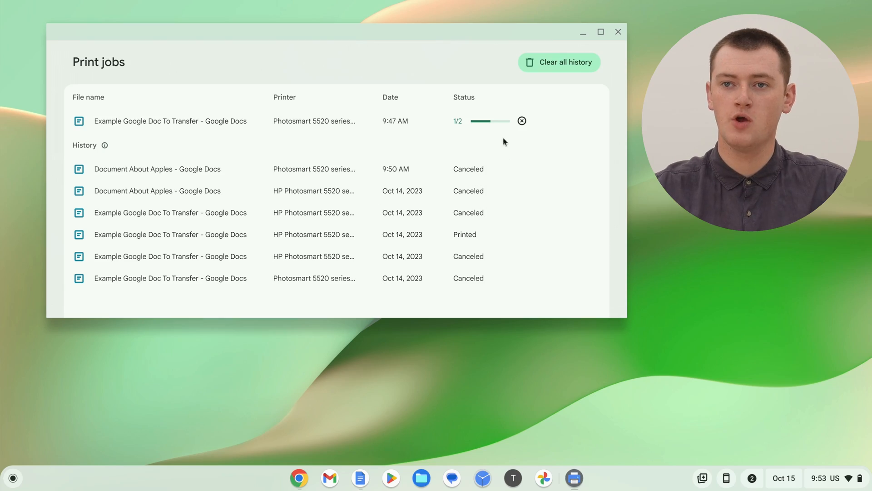
pyautogui.moveTo(522, 128)
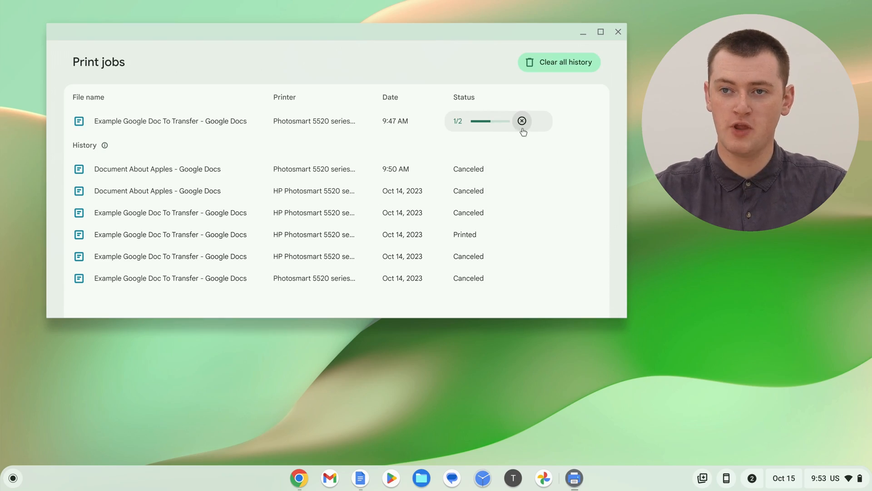
pyautogui.click(522, 121)
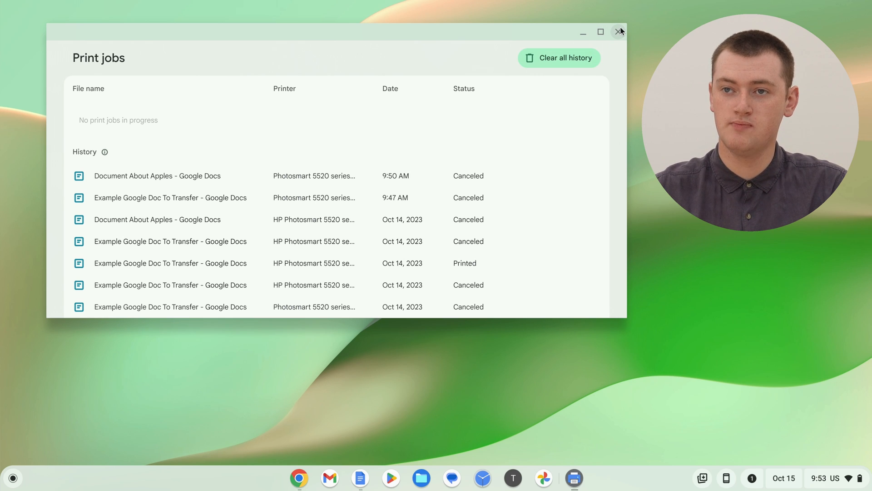
pyautogui.click(617, 30)
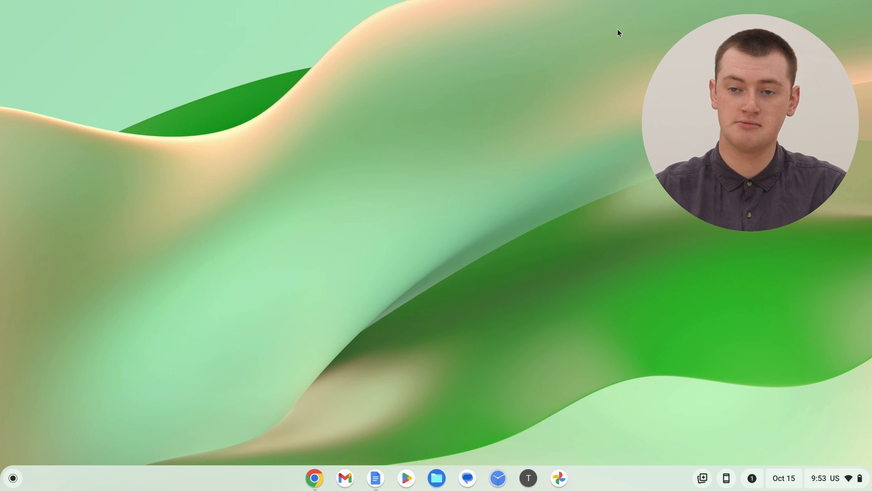